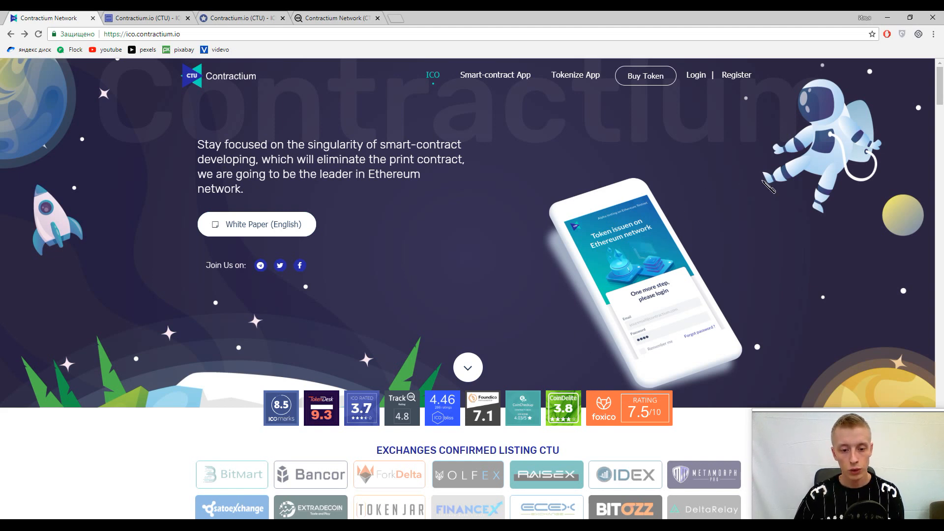
mouse_move(734, 186)
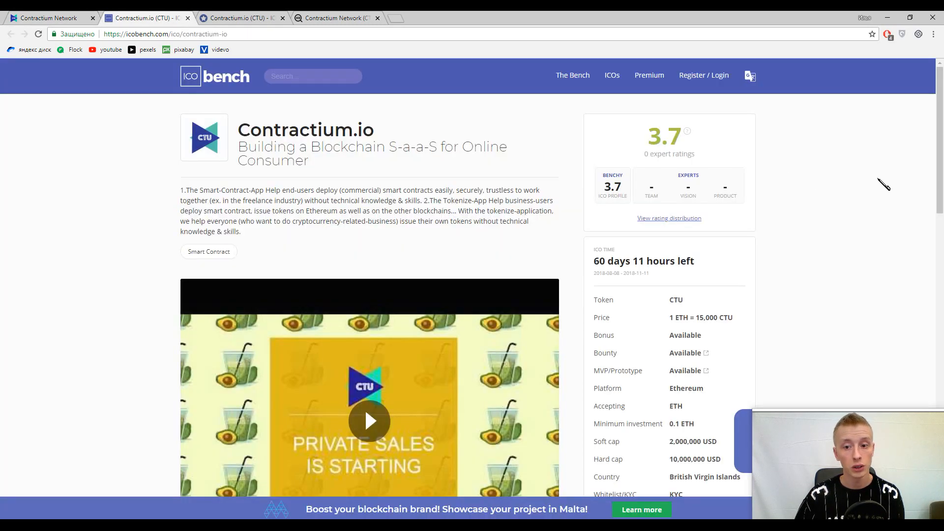
mouse_move(889, 175)
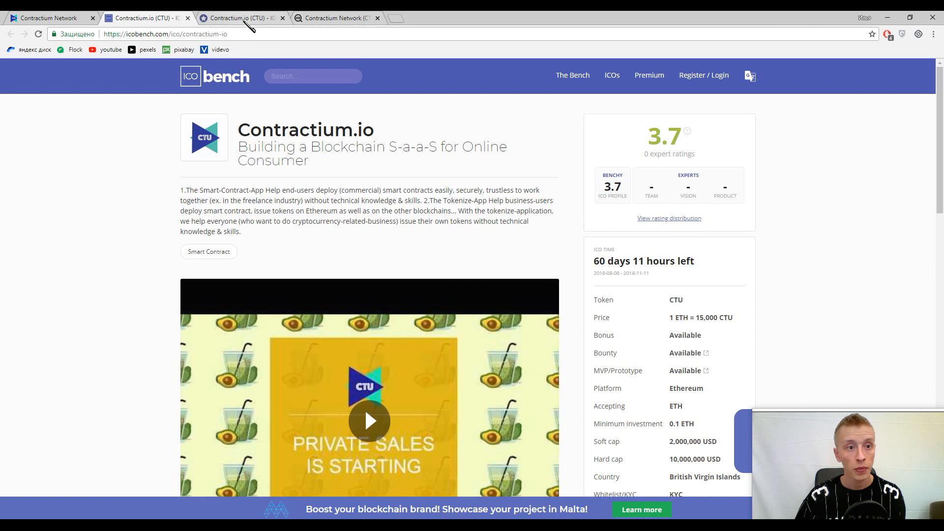
Return to the Contractium site and scroll to the 'What is Contractium?' section.
click(241, 17)
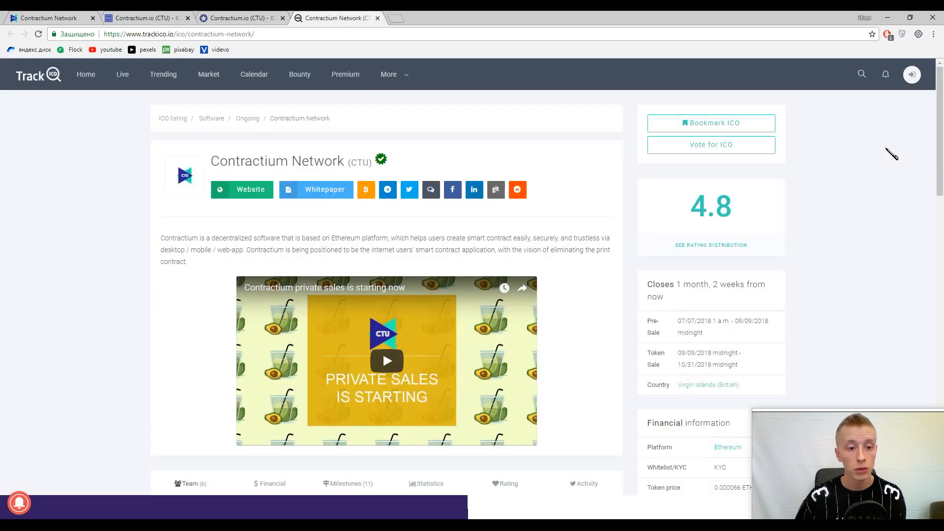
mouse_move(895, 154)
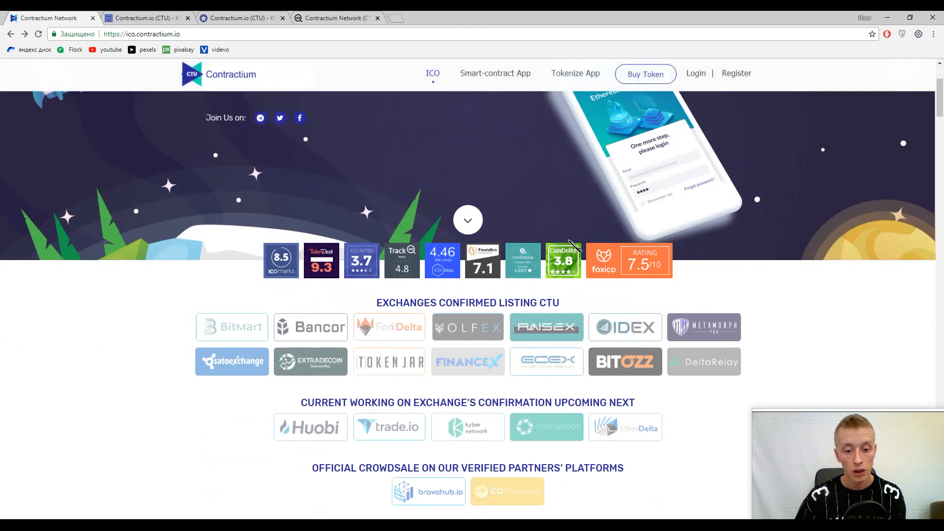
scroll(down, 3)
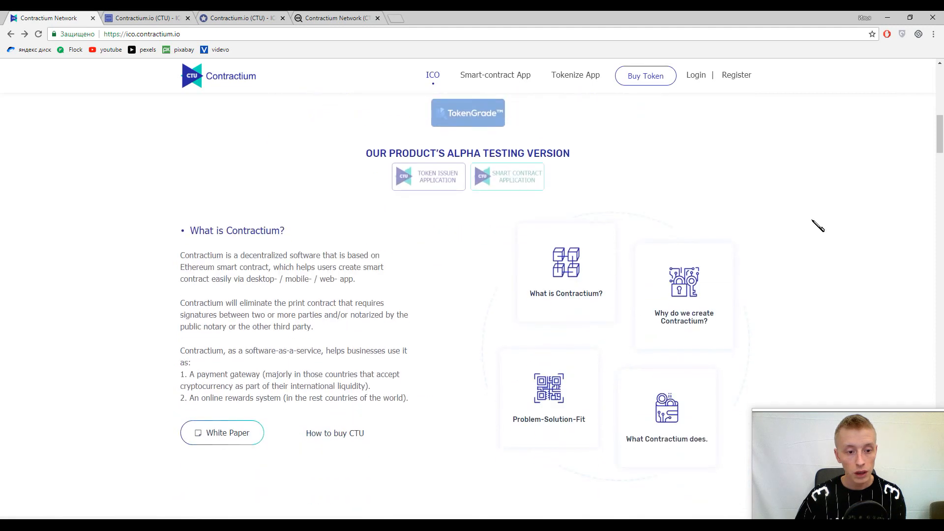
mouse_move(826, 216)
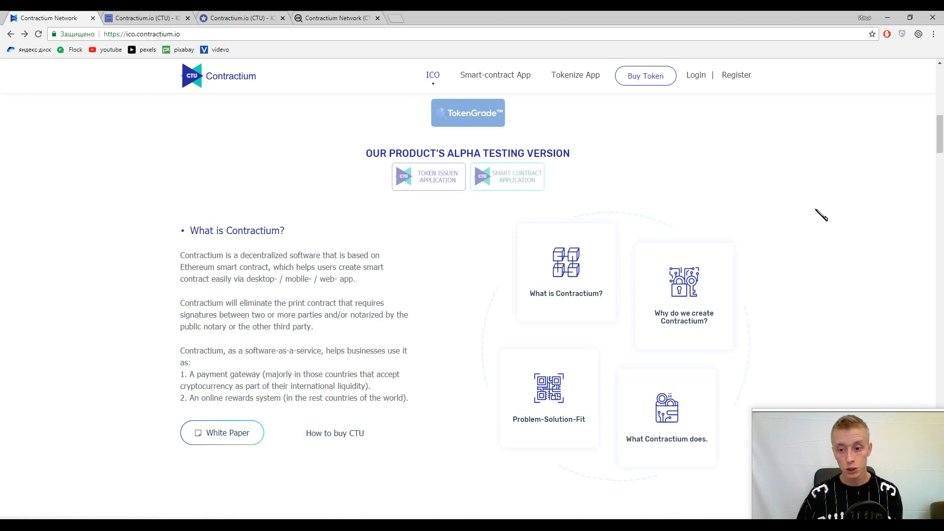
Reveal the 'Why do we create Contractium?' and 'What Contractium does' explanations.
click(683, 295)
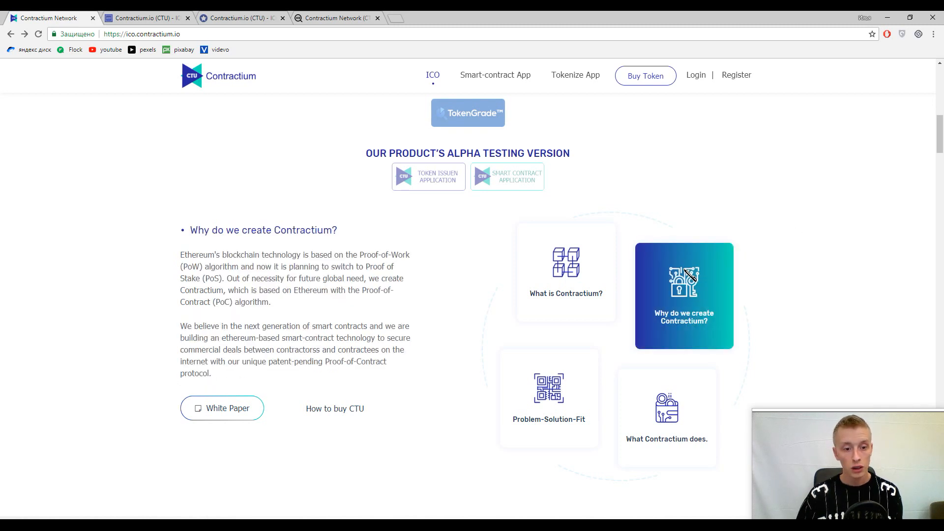
mouse_move(872, 267)
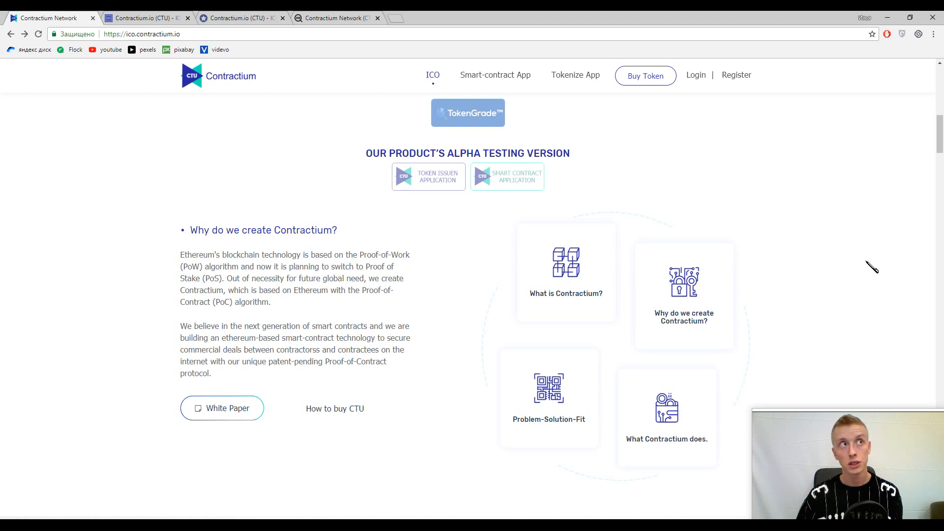
mouse_move(872, 242)
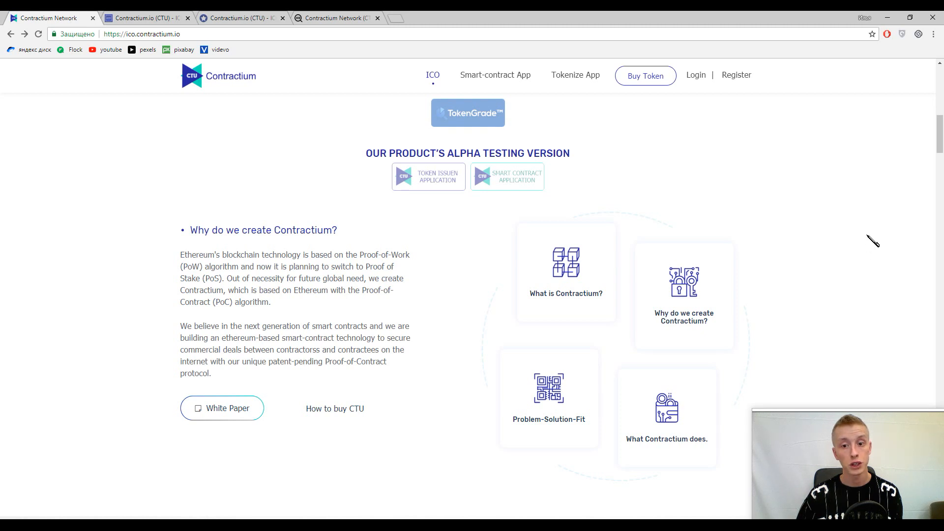
click(667, 416)
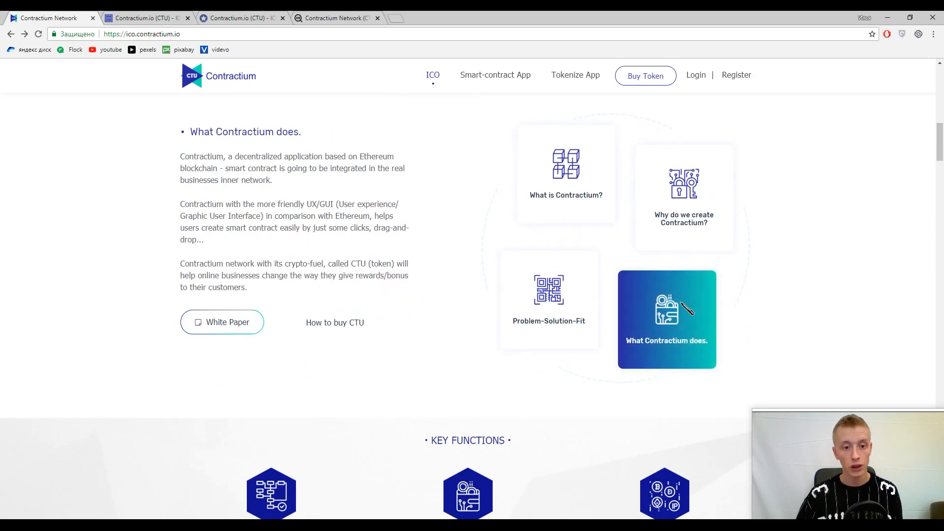
mouse_move(722, 308)
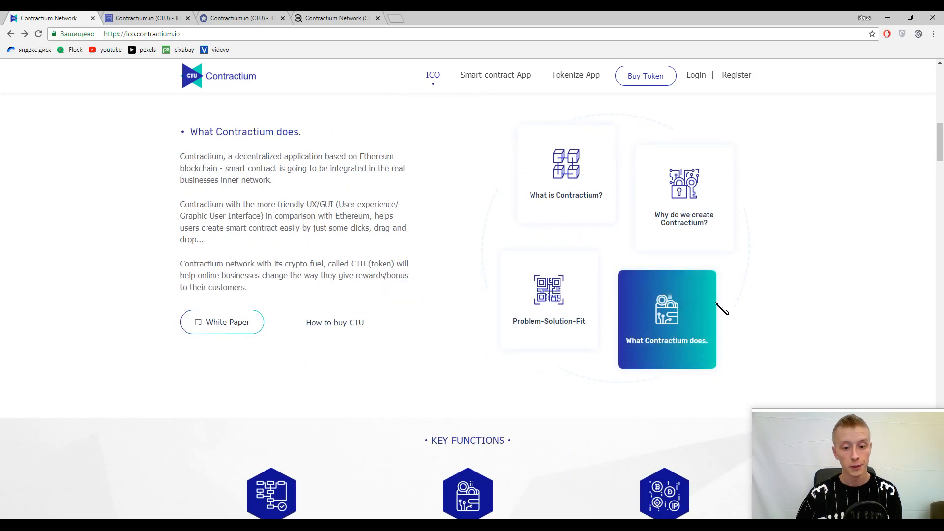
Scroll down to the Key Functions and Blockchain Industry sections.
scroll(down, 3)
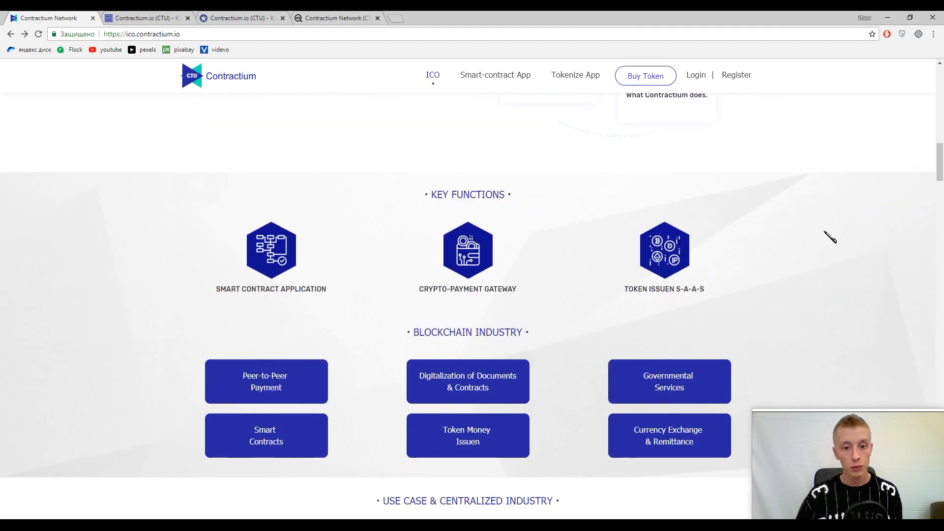
scroll(down, 3)
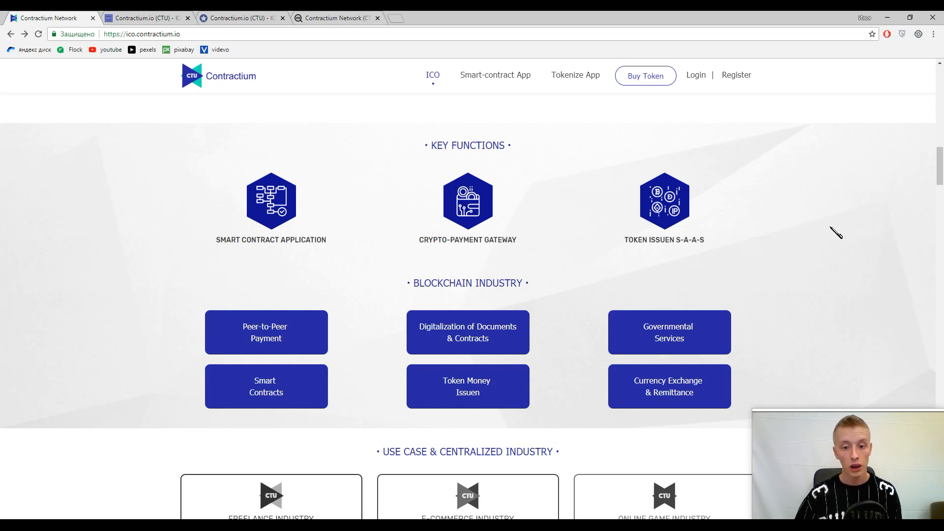
mouse_move(595, 361)
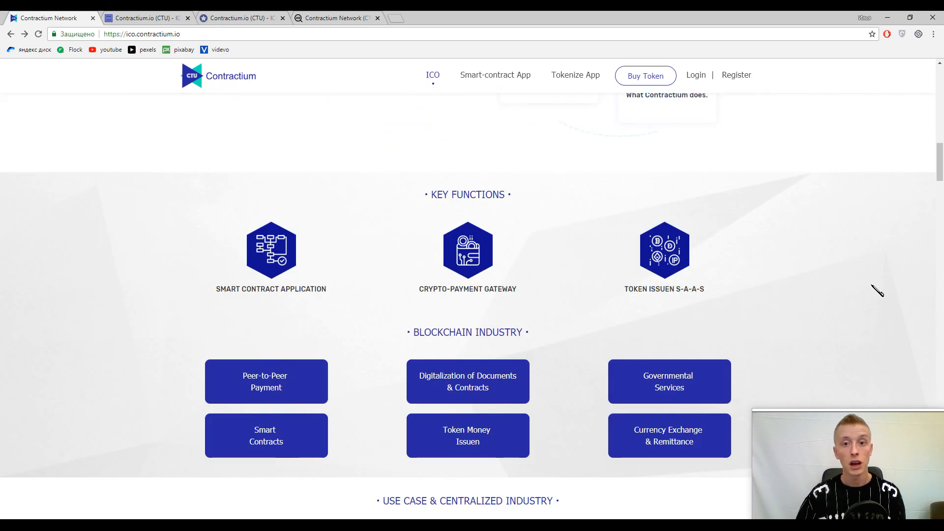
scroll(down, 3)
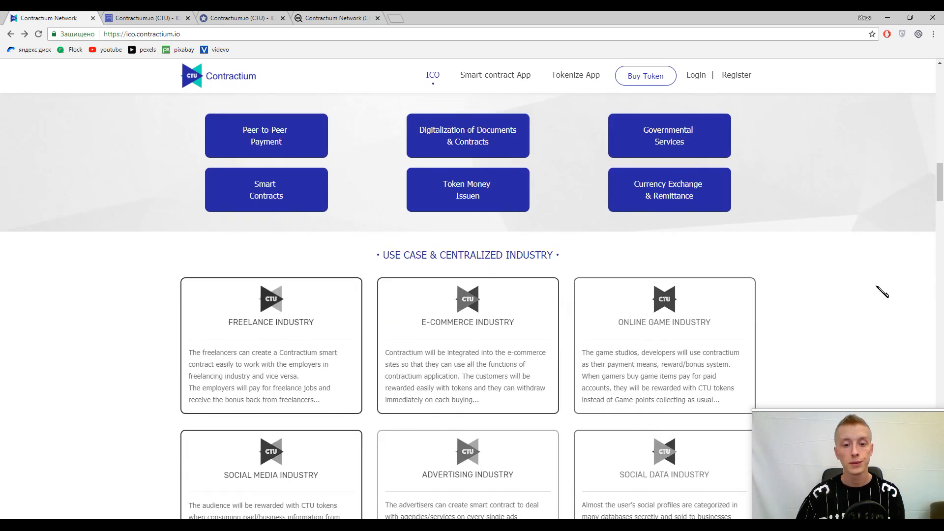
Scroll to the six Use Case & Centralized Industry cards, Freelance through Social Data.
scroll(down, 3)
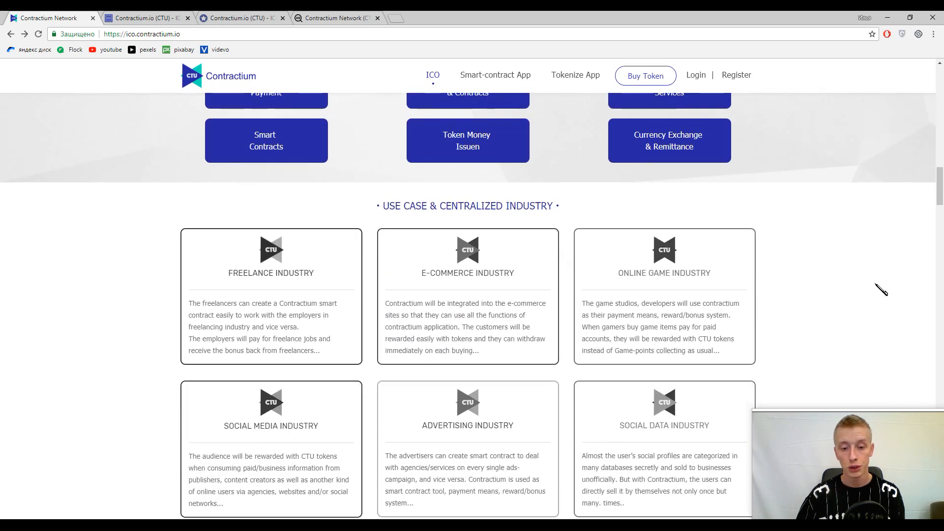
scroll(down, 3)
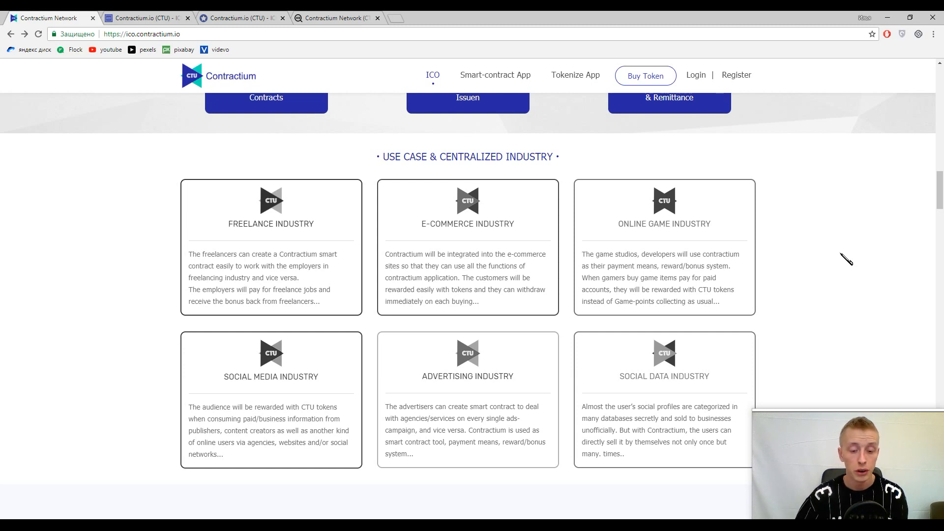
Scroll past the token sale details and 'How To Buy Our Tokens'.
scroll(down, 3)
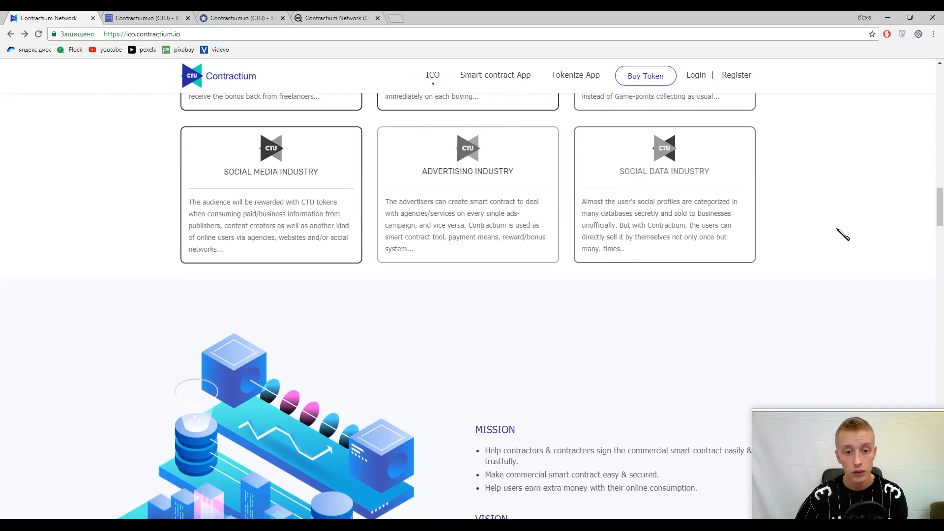
scroll(down, 3)
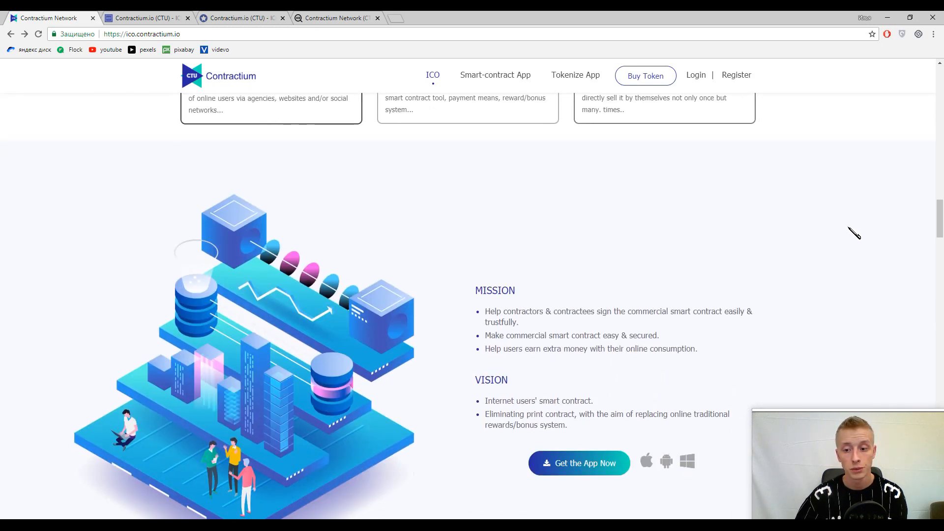
scroll(down, 3)
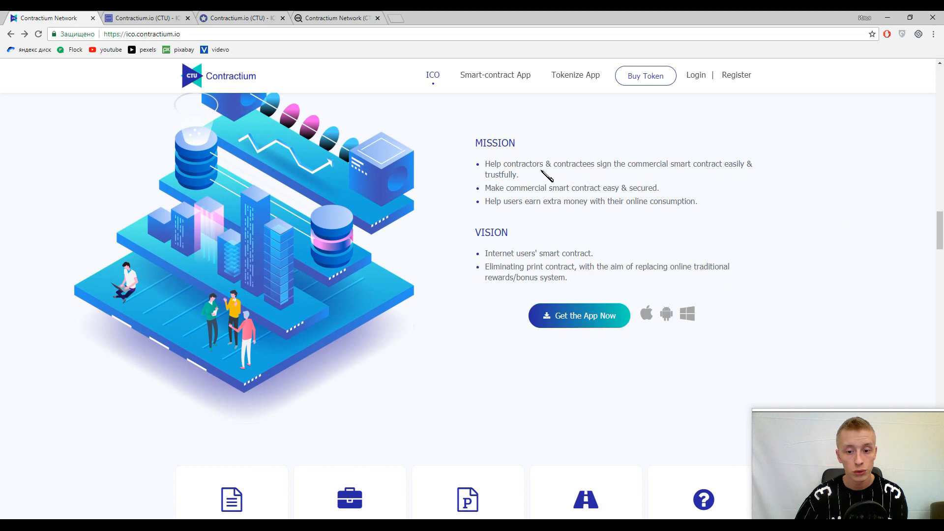
mouse_move(936, 178)
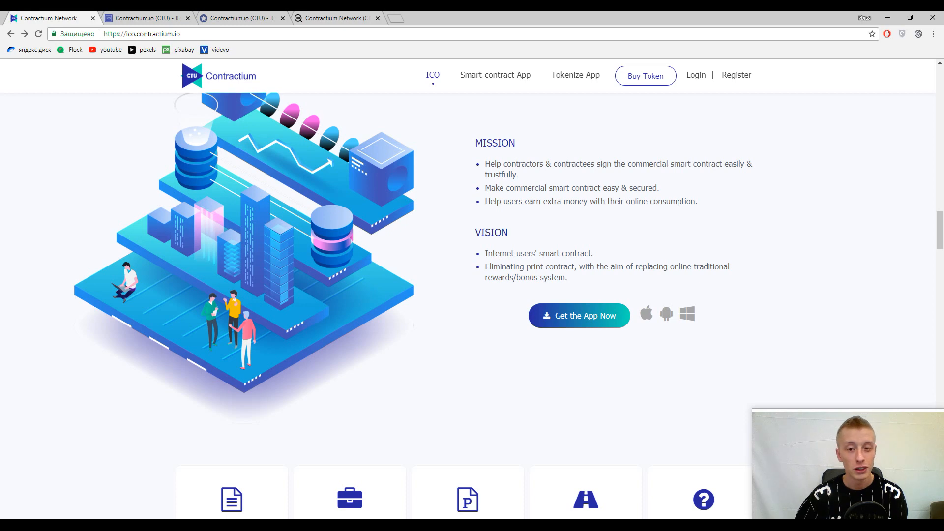
scroll(down, 3)
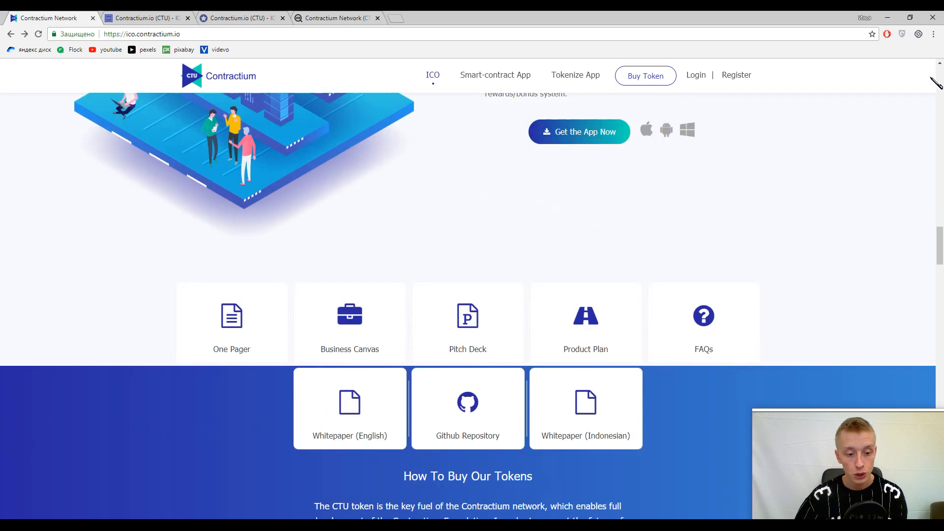
Bring the Token Distribution and Operation / Management donut charts into view.
scroll(down, 3)
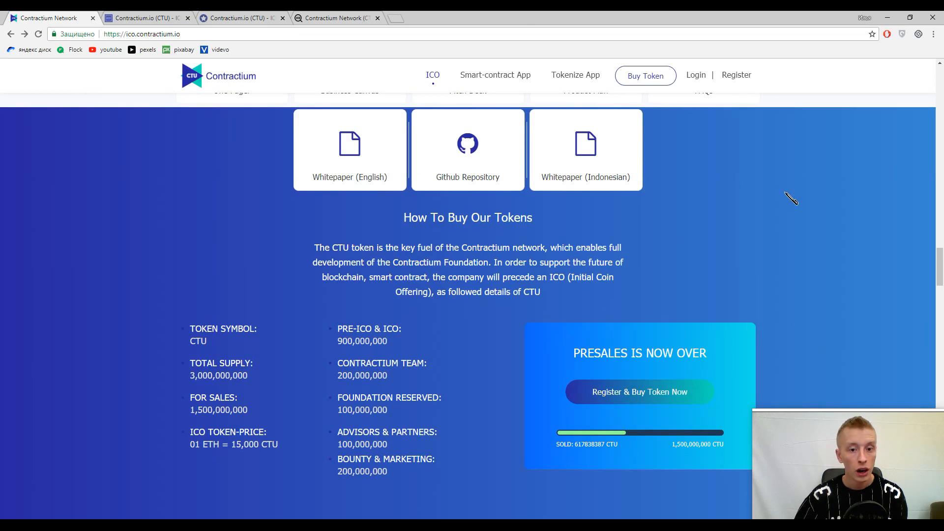
scroll(down, 3)
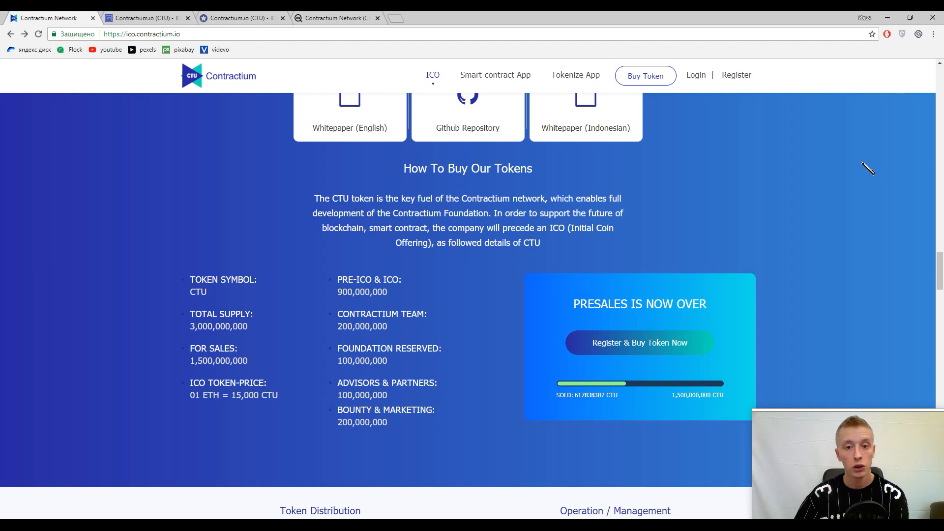
mouse_move(873, 165)
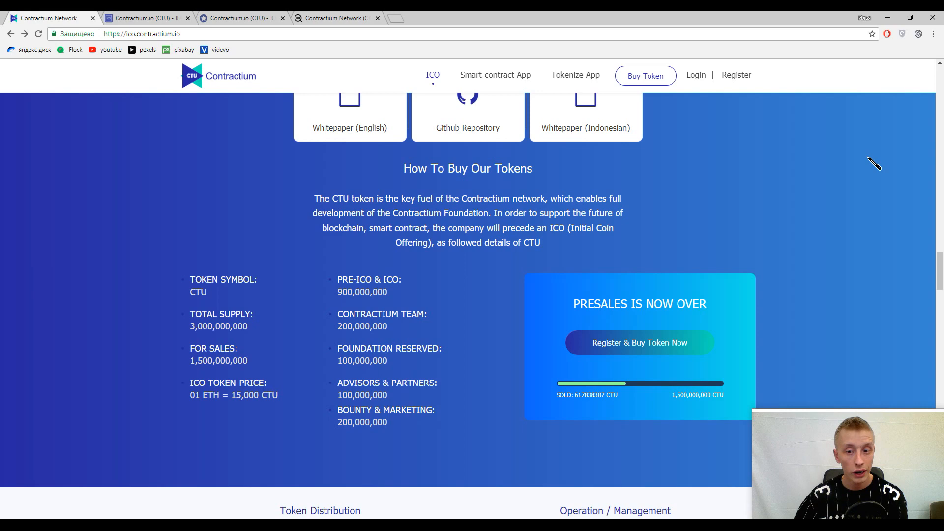
scroll(down, 3)
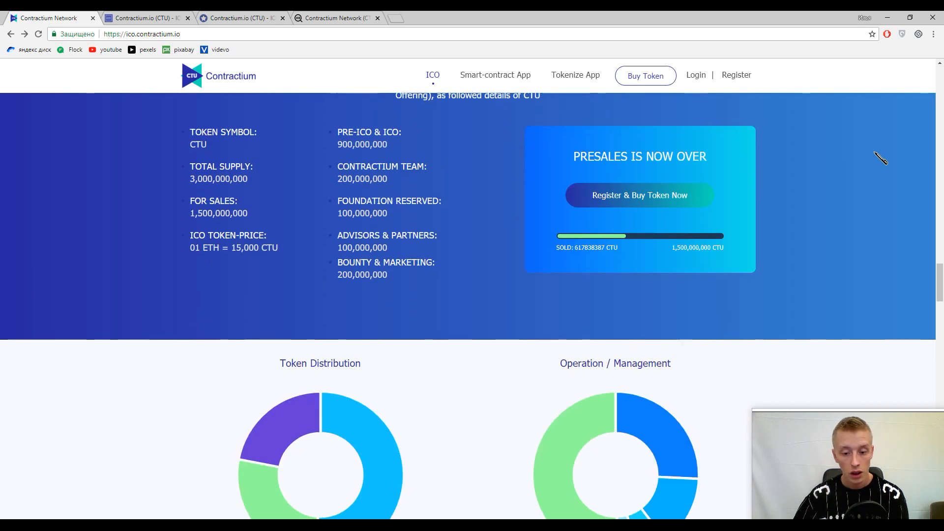
scroll(down, 3)
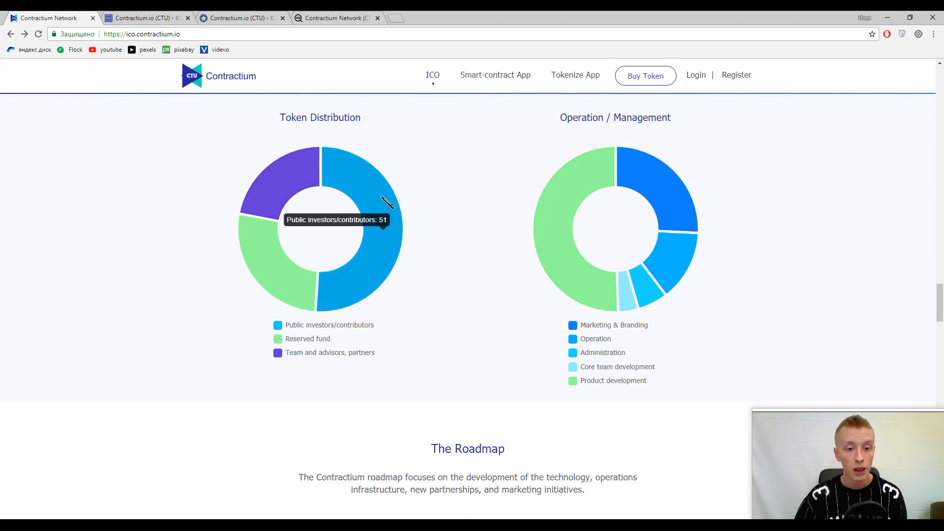
Scroll through the Roadmap, Management Team and Advisor Team down to the blog and footer.
scroll(down, 3)
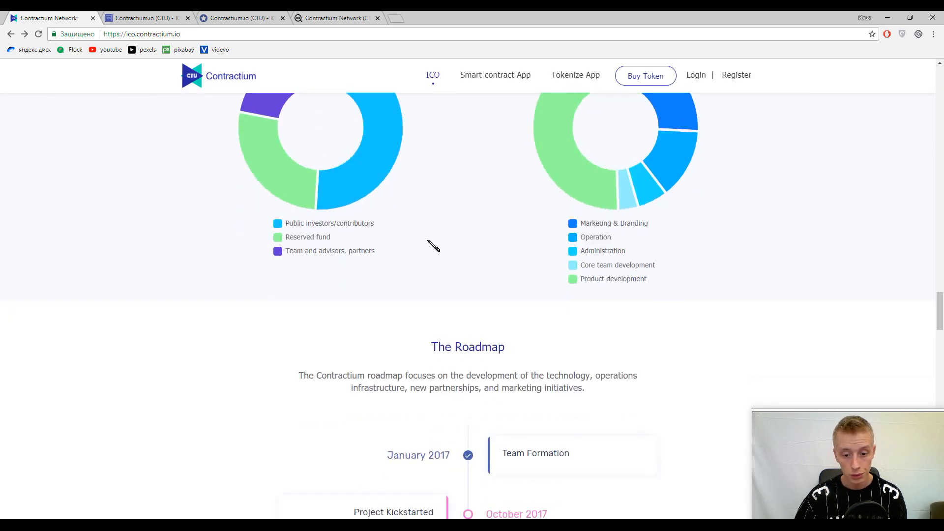
scroll(down, 3)
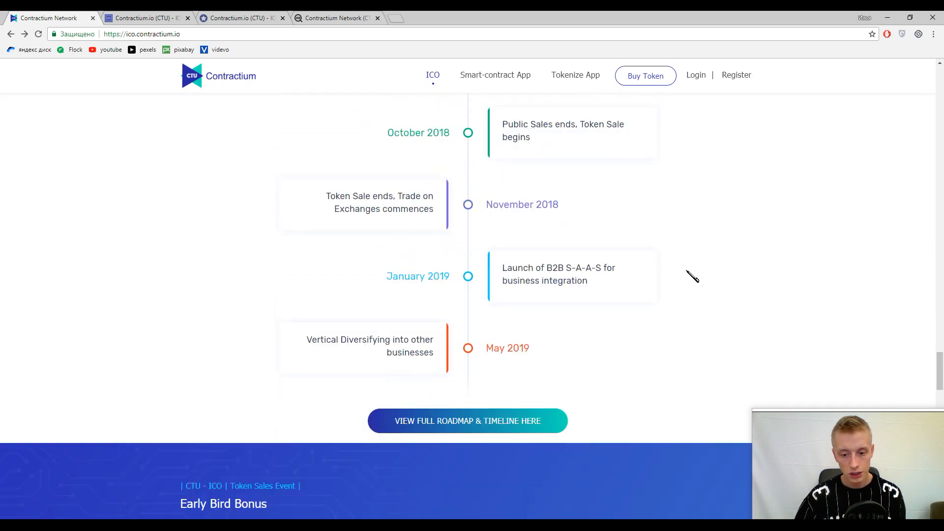
scroll(down, 3)
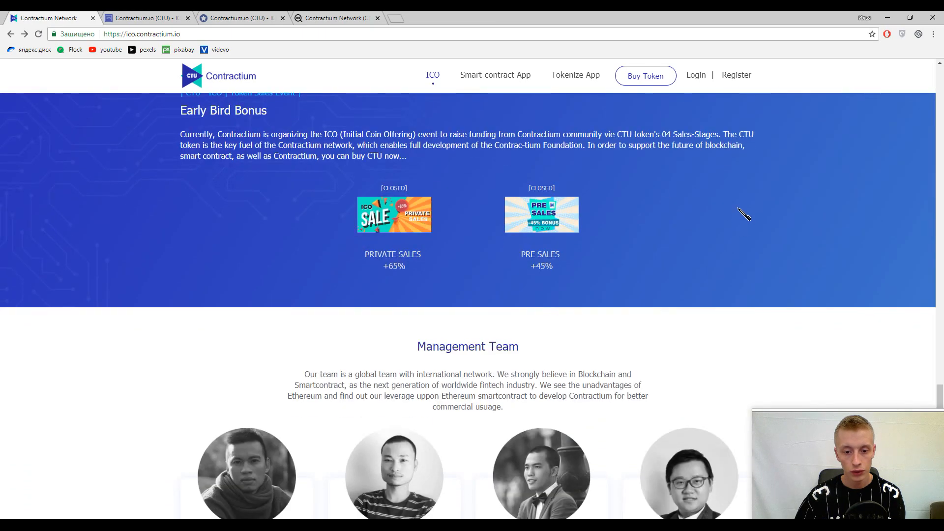
scroll(down, 3)
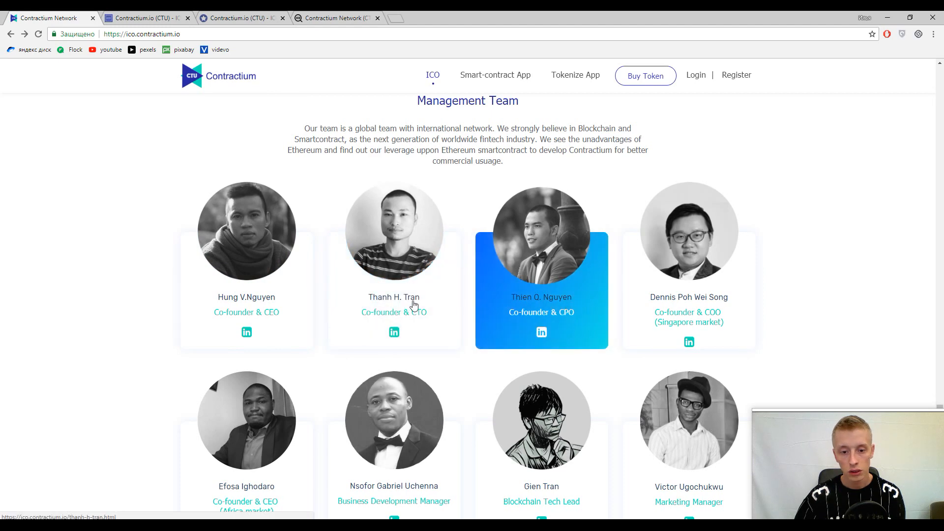
mouse_move(688, 289)
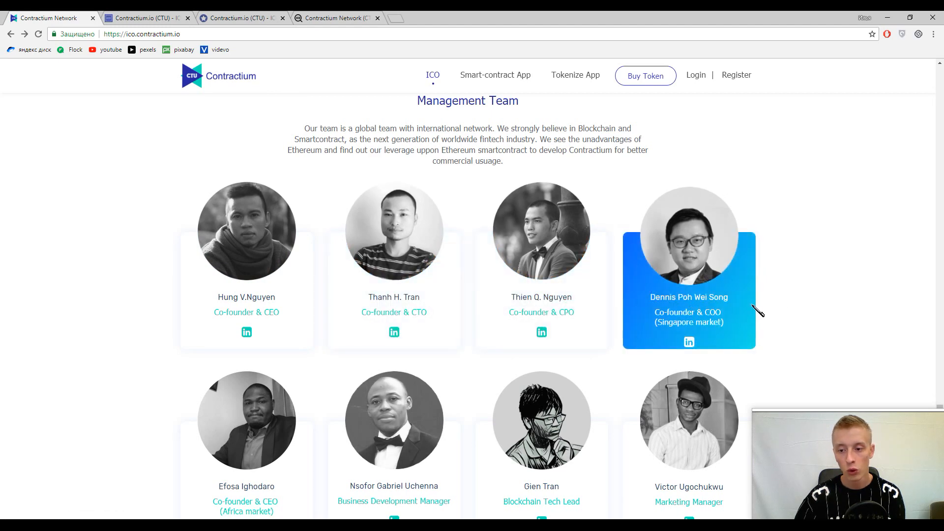
scroll(down, 3)
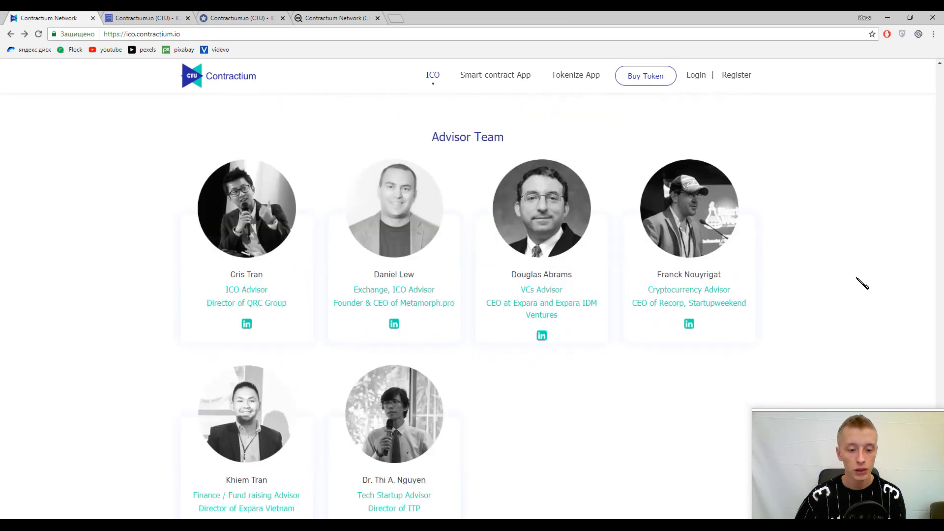
scroll(down, 3)
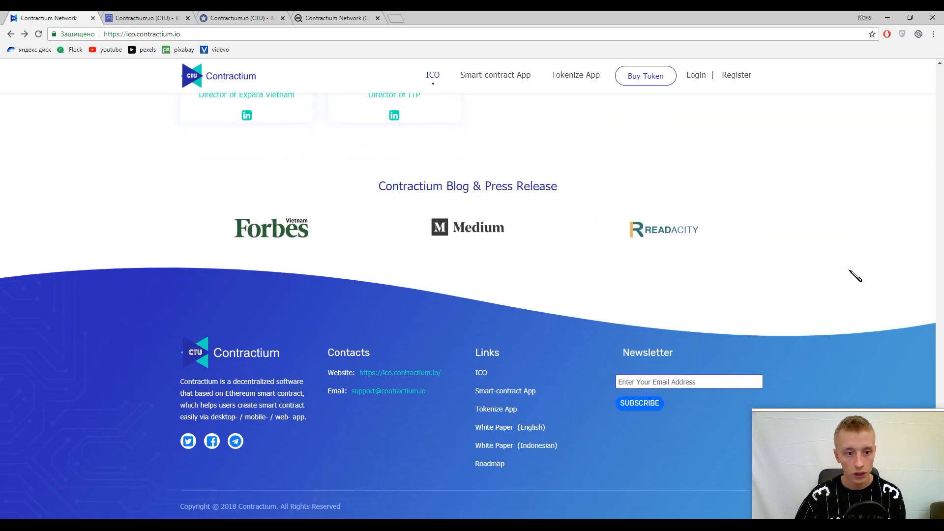
mouse_move(343, 425)
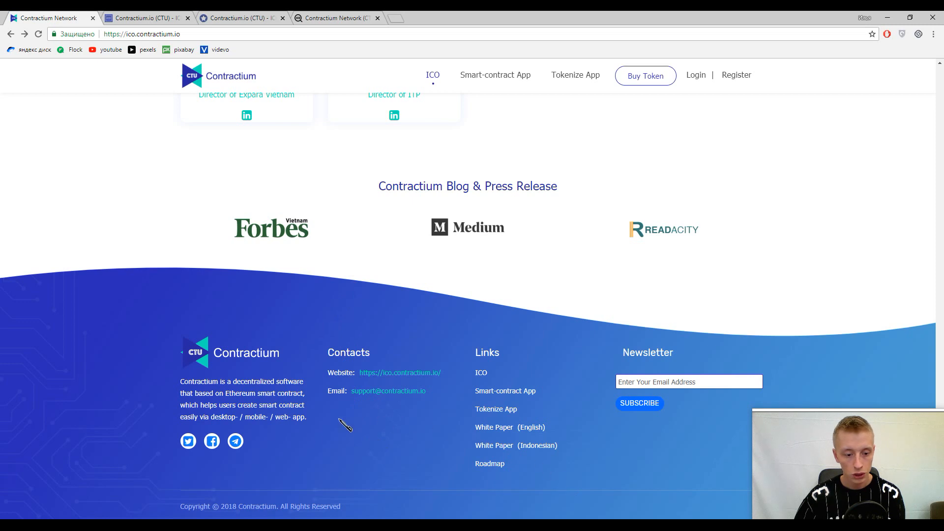
mouse_move(342, 472)
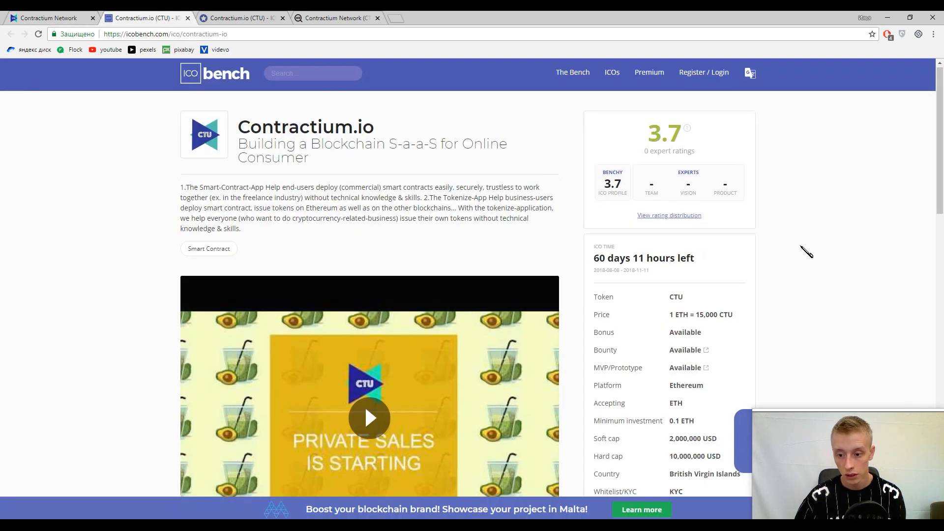
Review the ICObench and ICOmarks (8.5) ratings, then return to the Contractium site's footer.
scroll(down, 3)
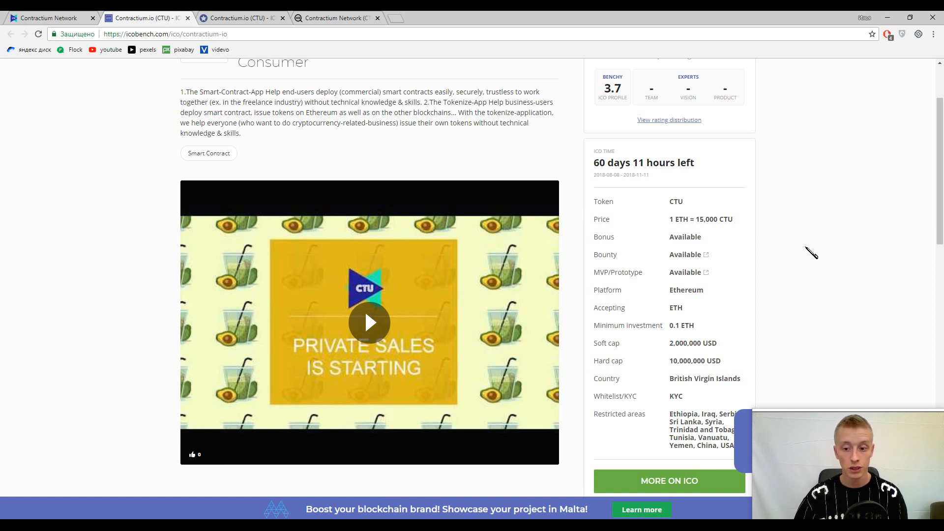
mouse_move(915, 292)
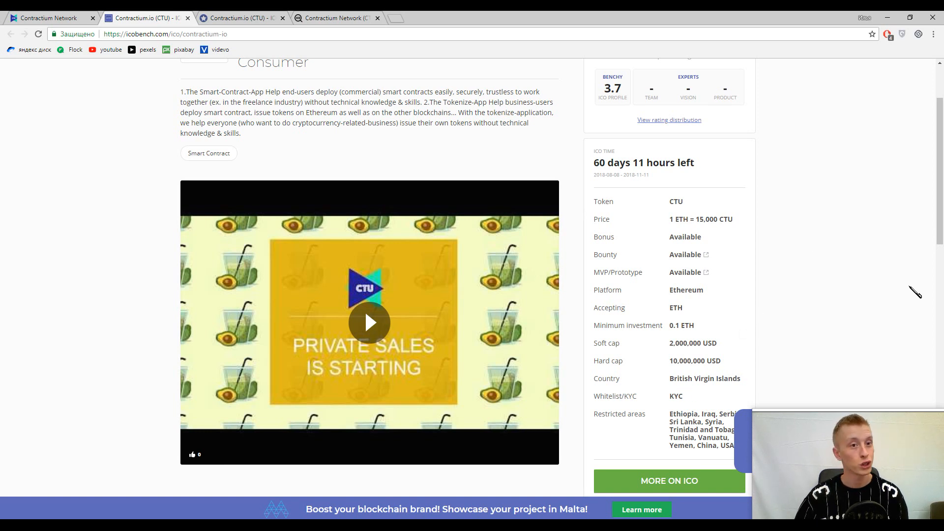
click(240, 18)
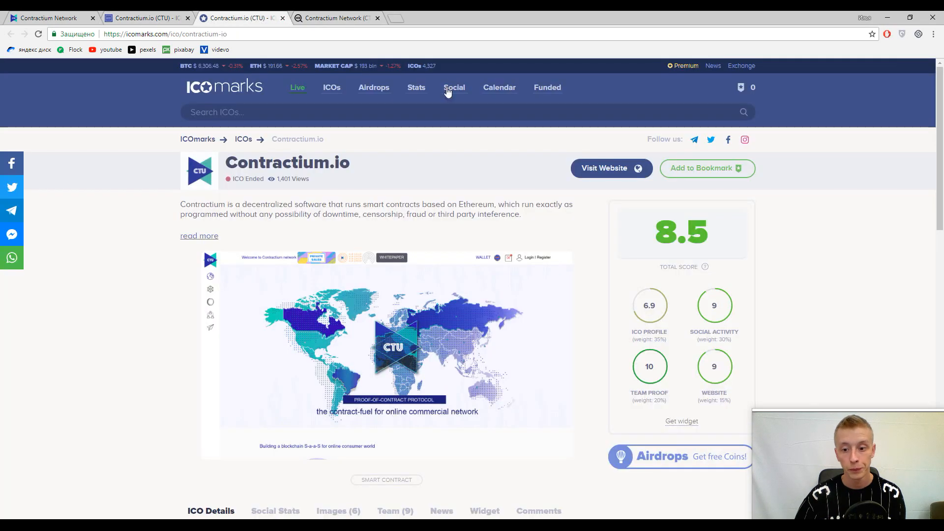
scroll(down, 3)
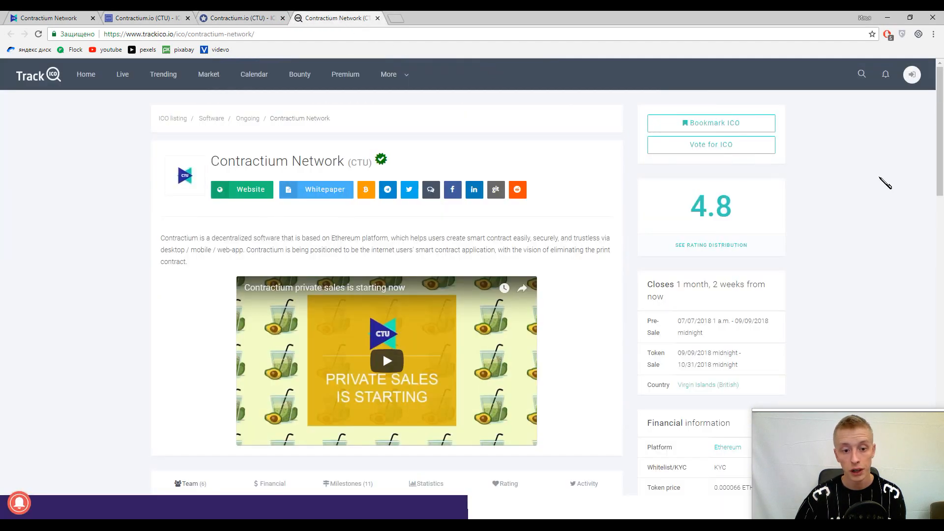
click(49, 18)
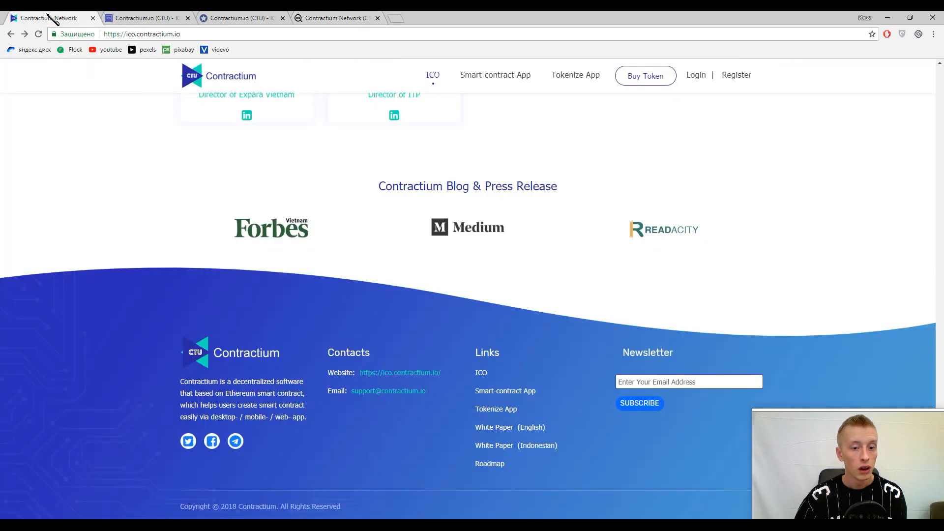
mouse_move(791, 219)
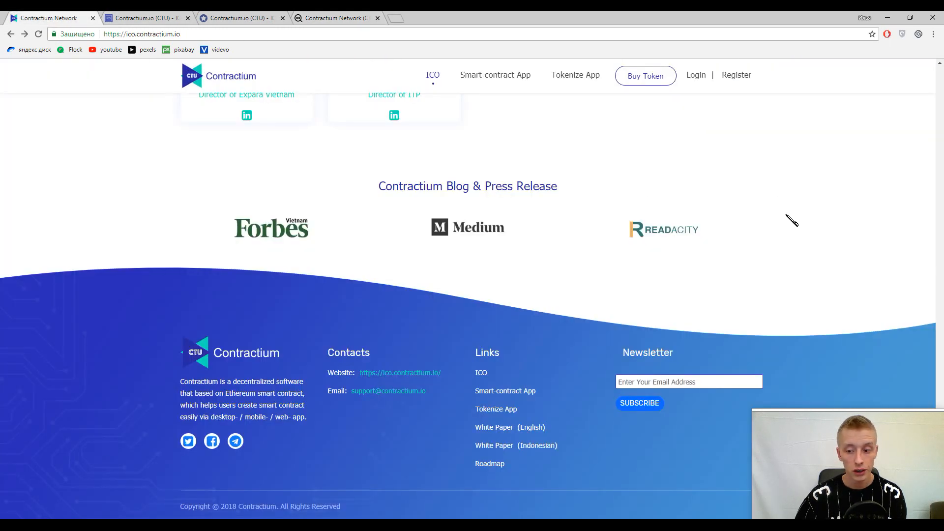
mouse_move(802, 220)
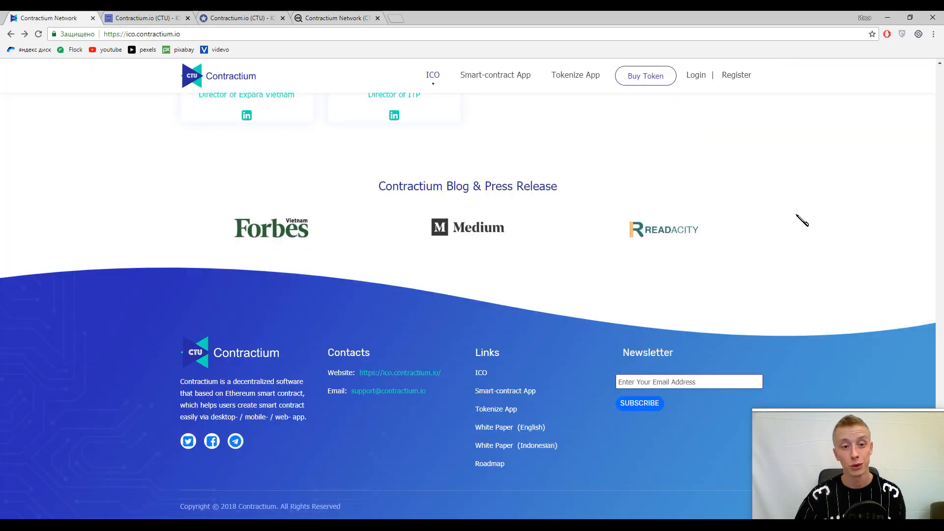
mouse_move(832, 208)
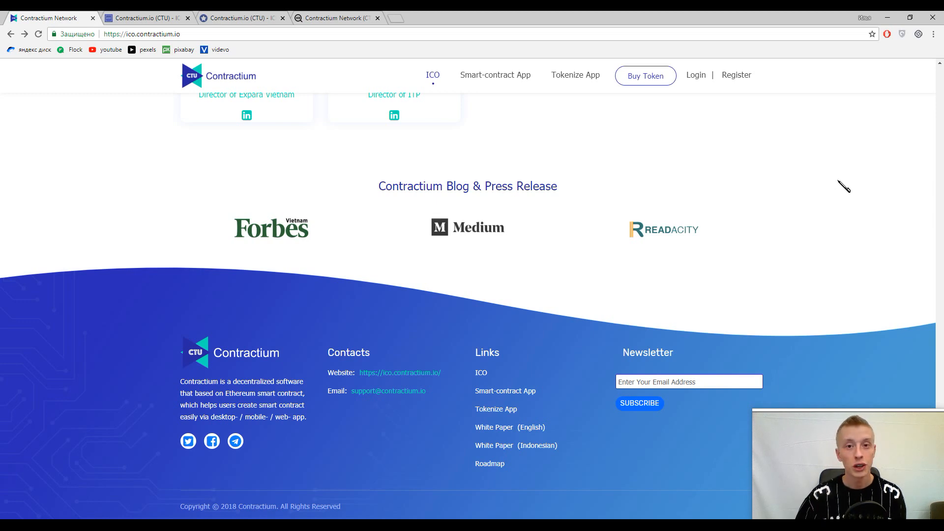
mouse_move(850, 187)
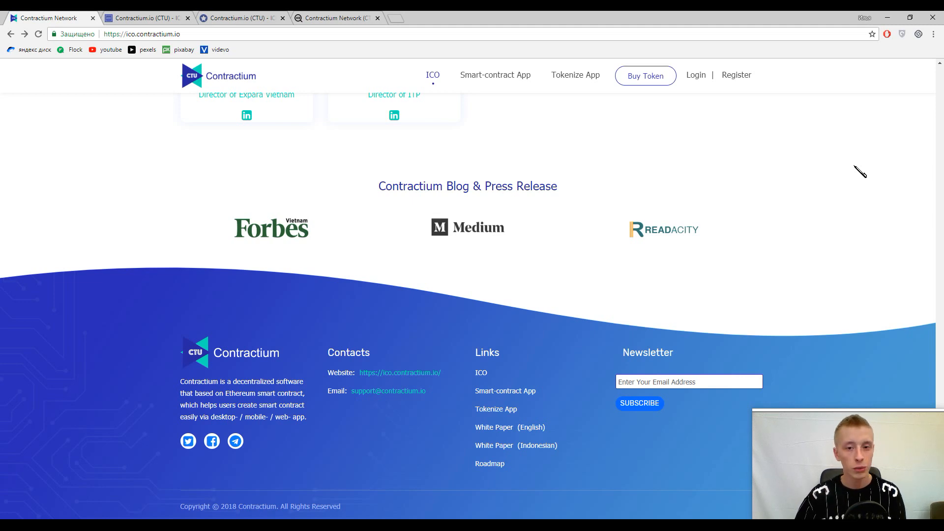
mouse_move(866, 173)
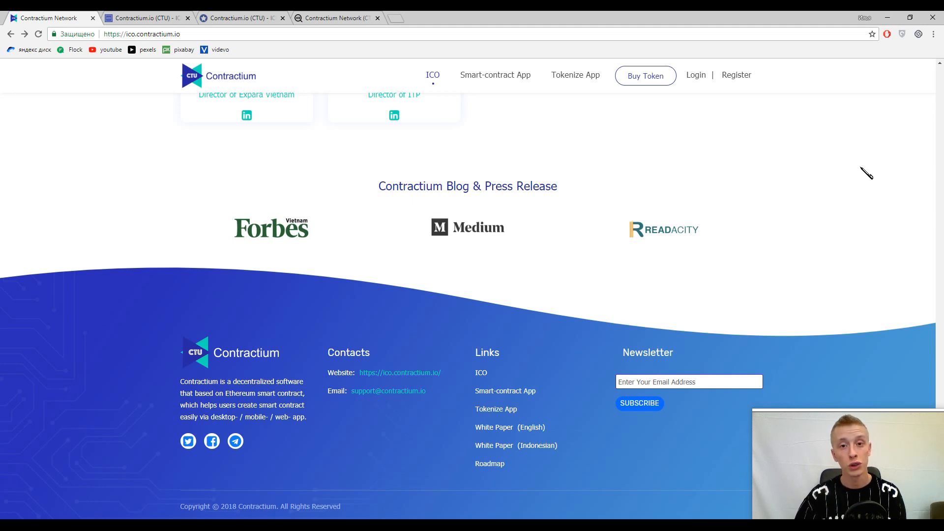
mouse_move(859, 200)
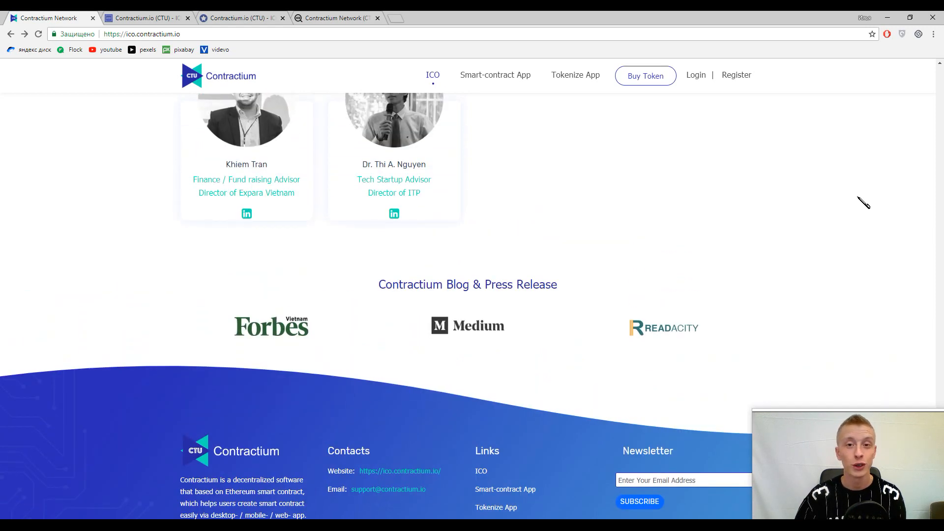
mouse_move(854, 193)
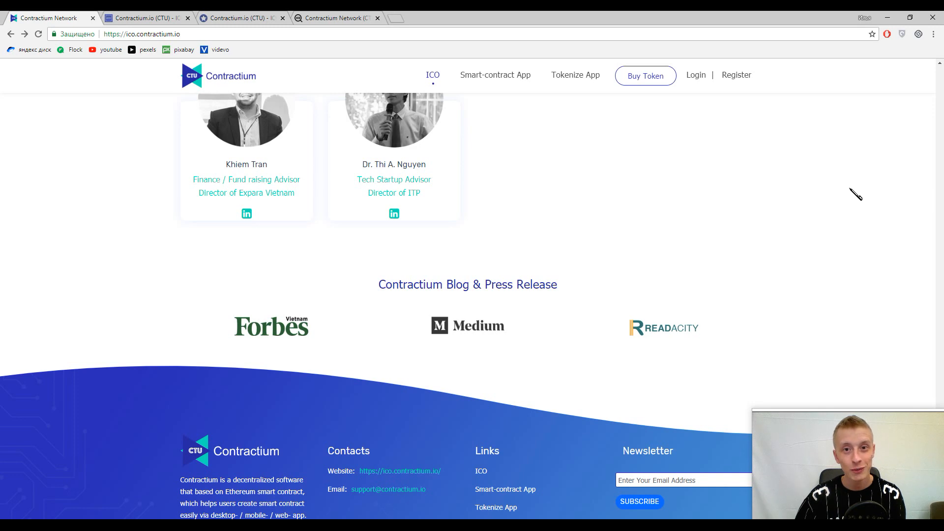